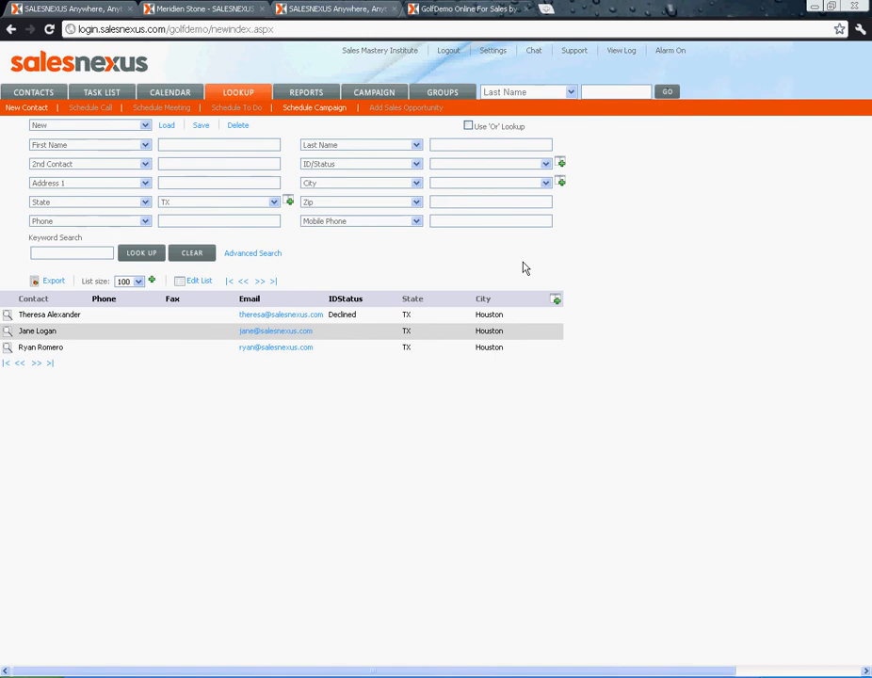
mouse_move(481, 302)
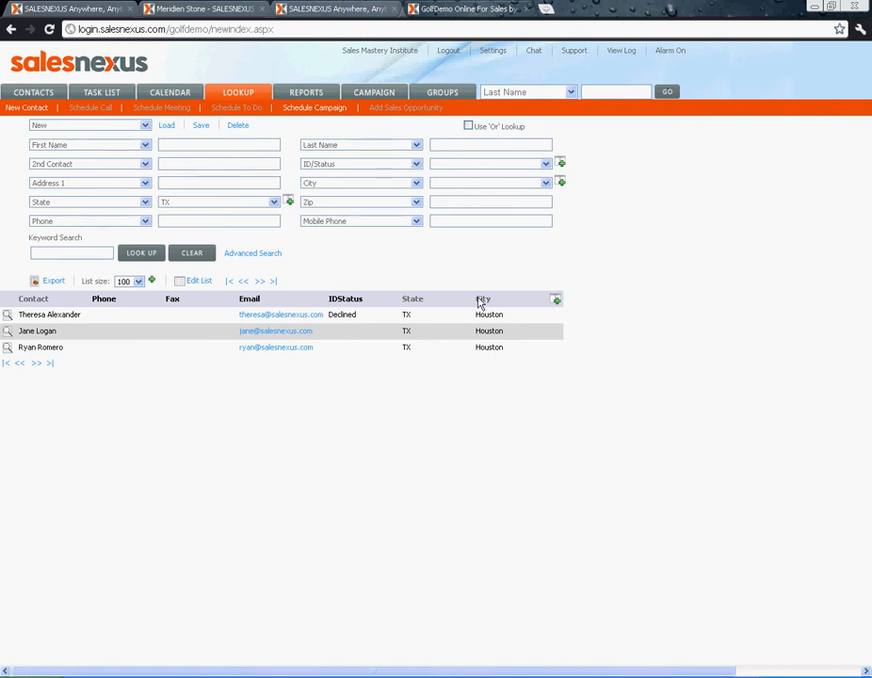
mouse_move(567, 418)
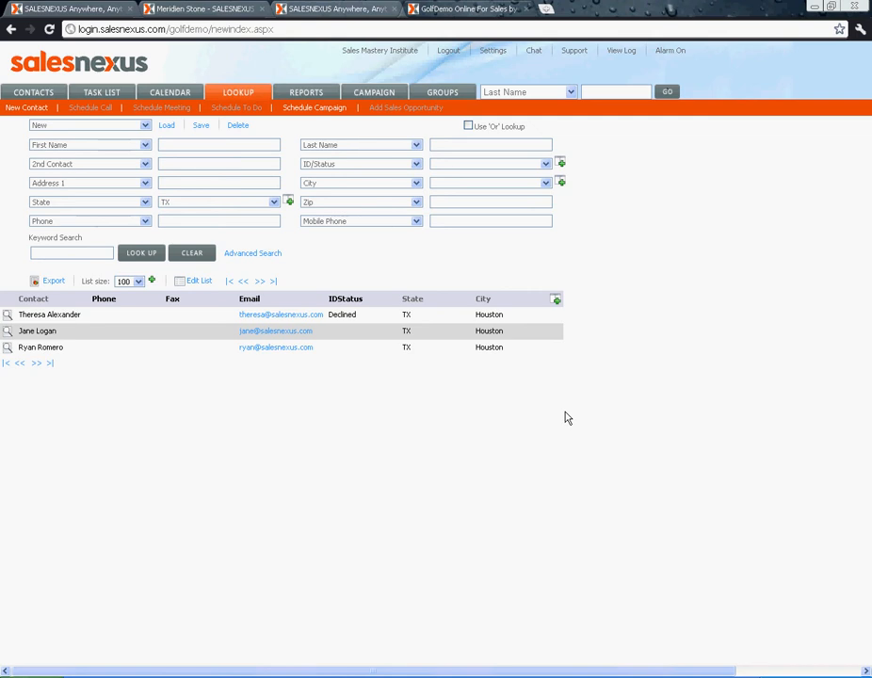
mouse_move(526, 87)
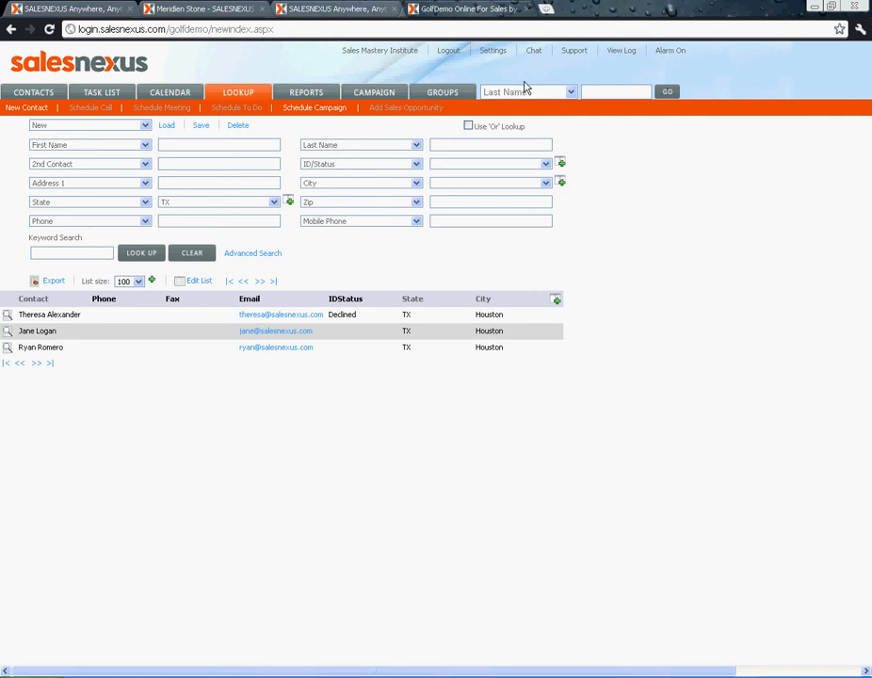
Open the account settings from the Texas contact lookup page.
click(492, 50)
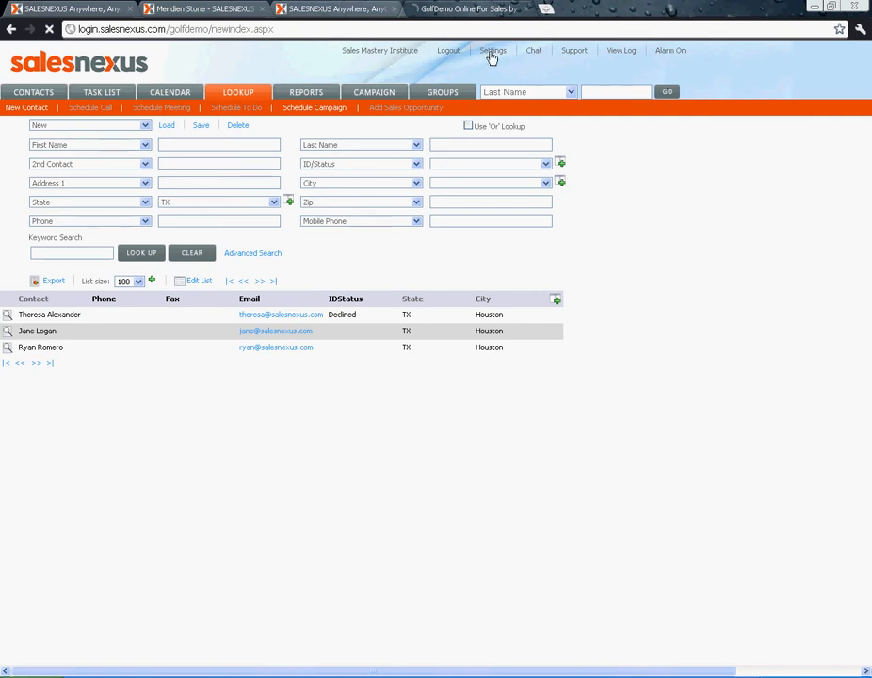
Choose import_update.xls in the import wizard and upload it.
click(492, 50)
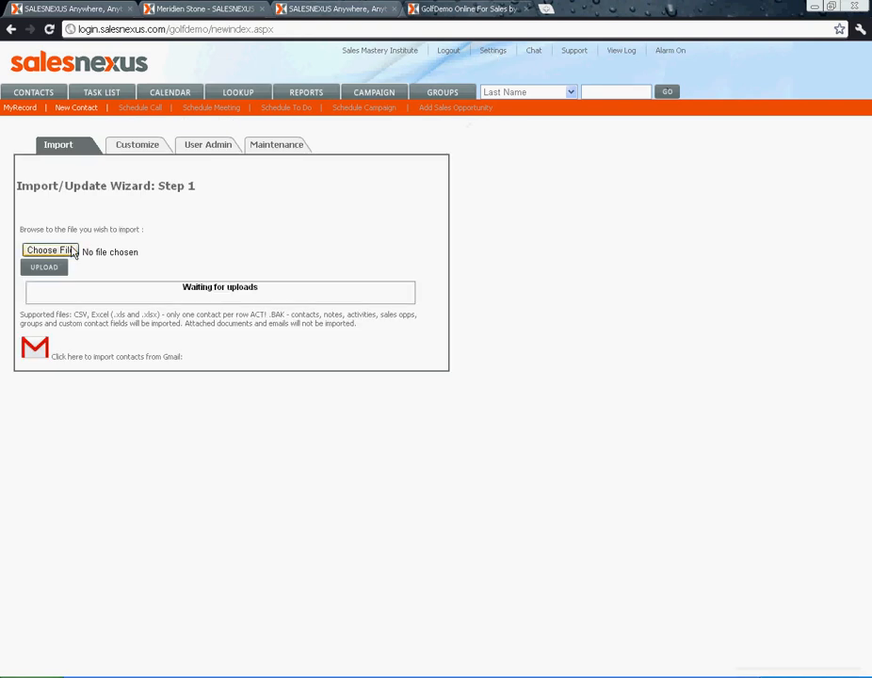
click(49, 251)
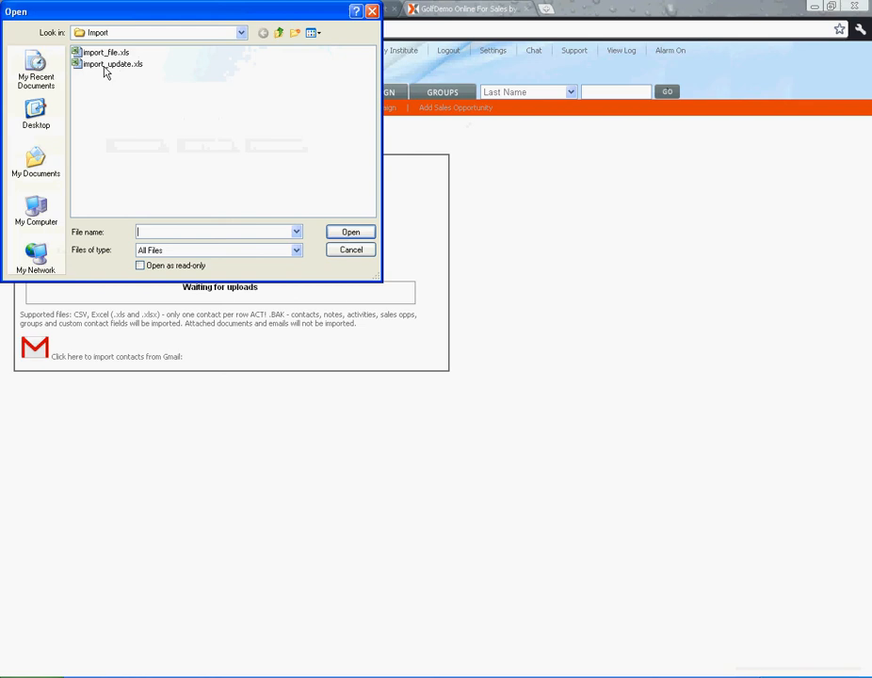
click(111, 65)
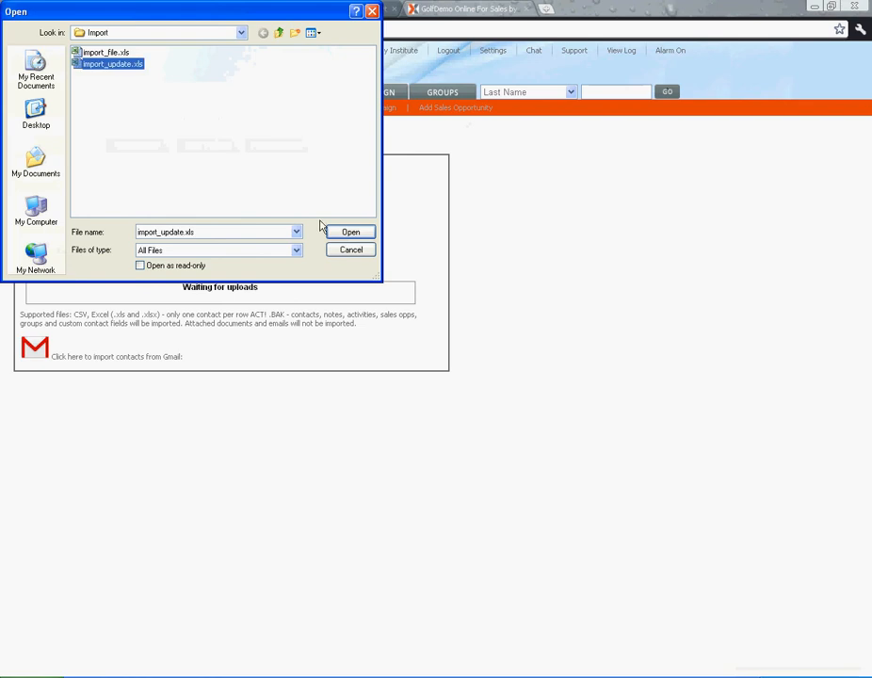
click(350, 231)
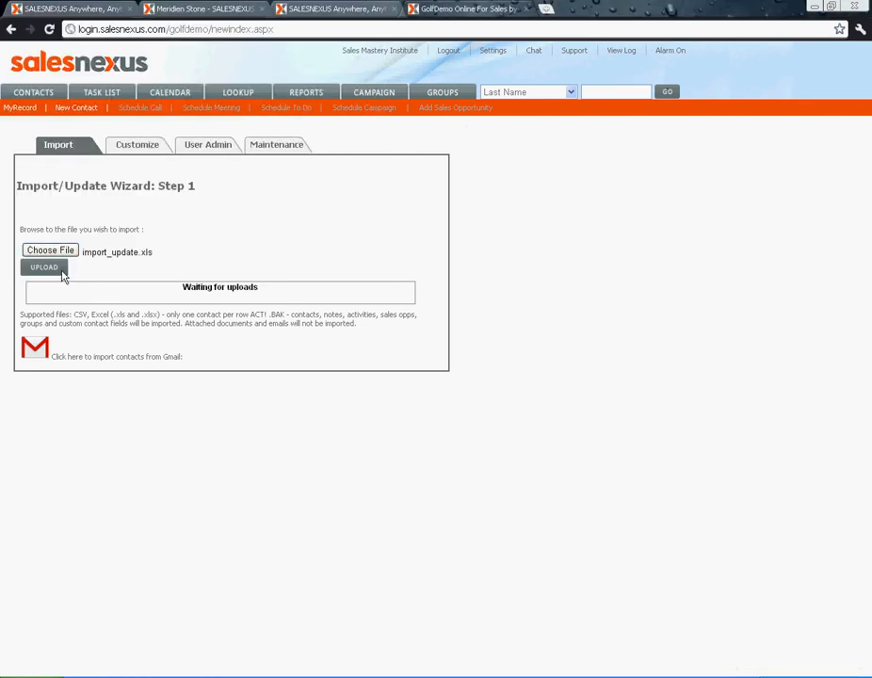
click(44, 267)
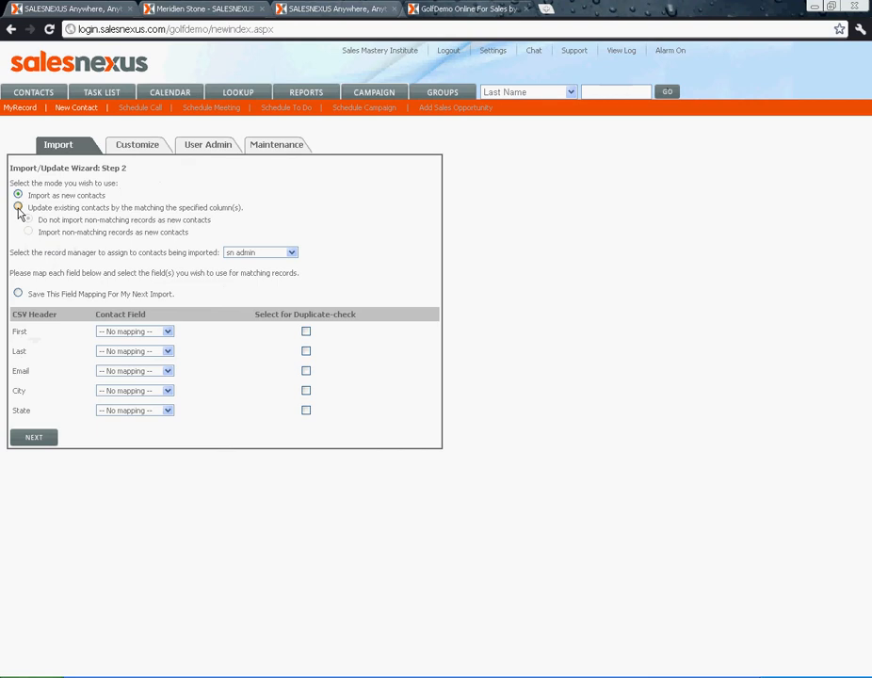
Select 'Update existing contacts by matching the specified column(s)', keeping non-matching records skipped.
click(18, 207)
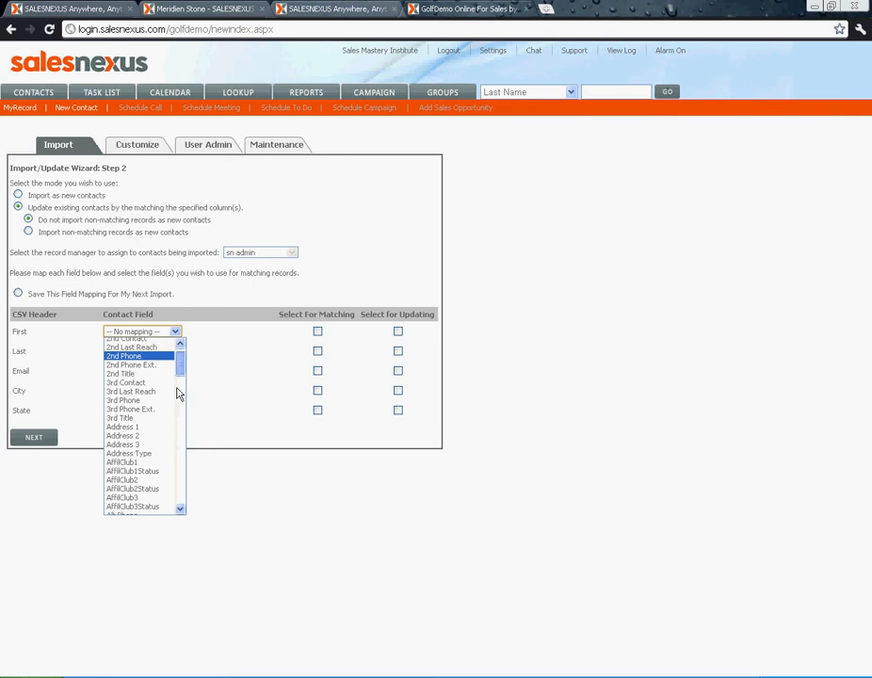
Map the CSV columns to First Name, Last Name, E-mail Address, City and State.
scroll(down, 3)
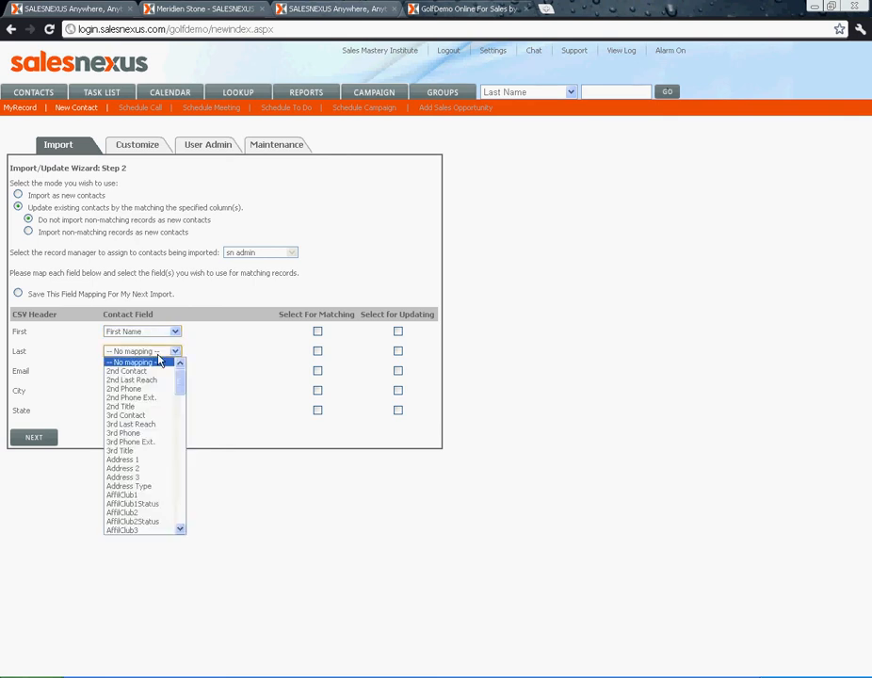
scroll(down, 3)
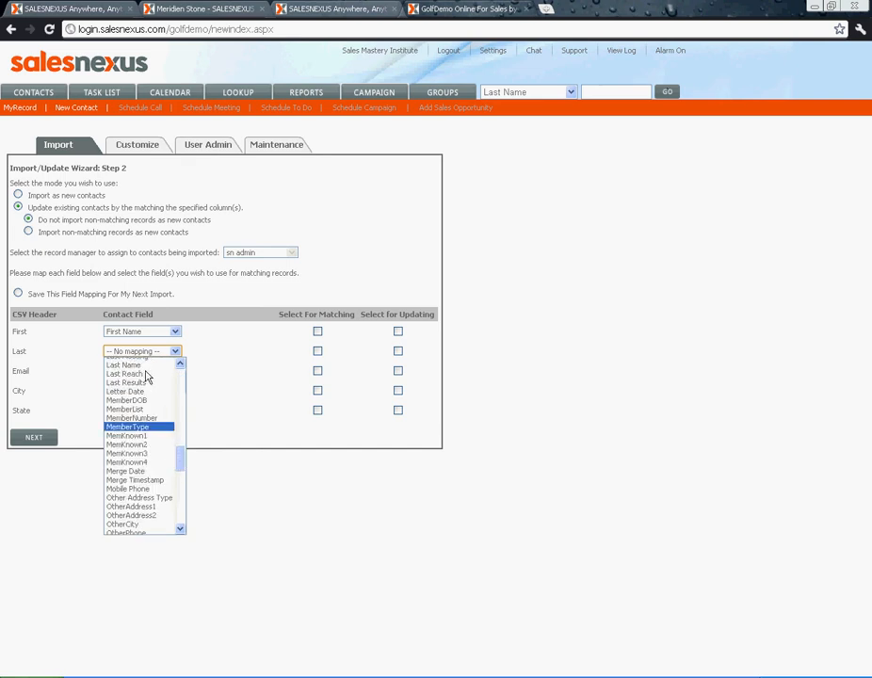
click(141, 371)
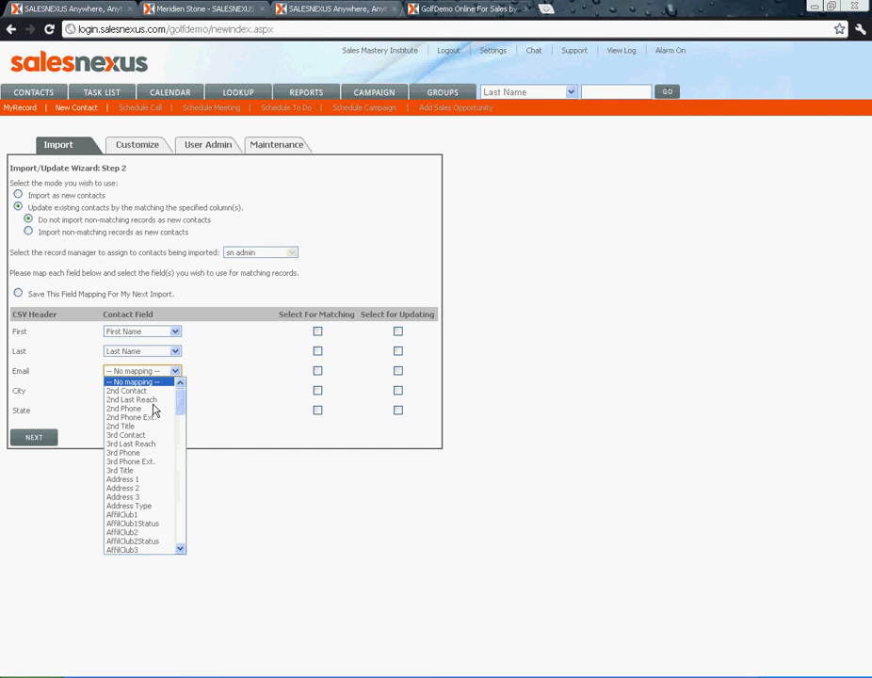
scroll(down, 3)
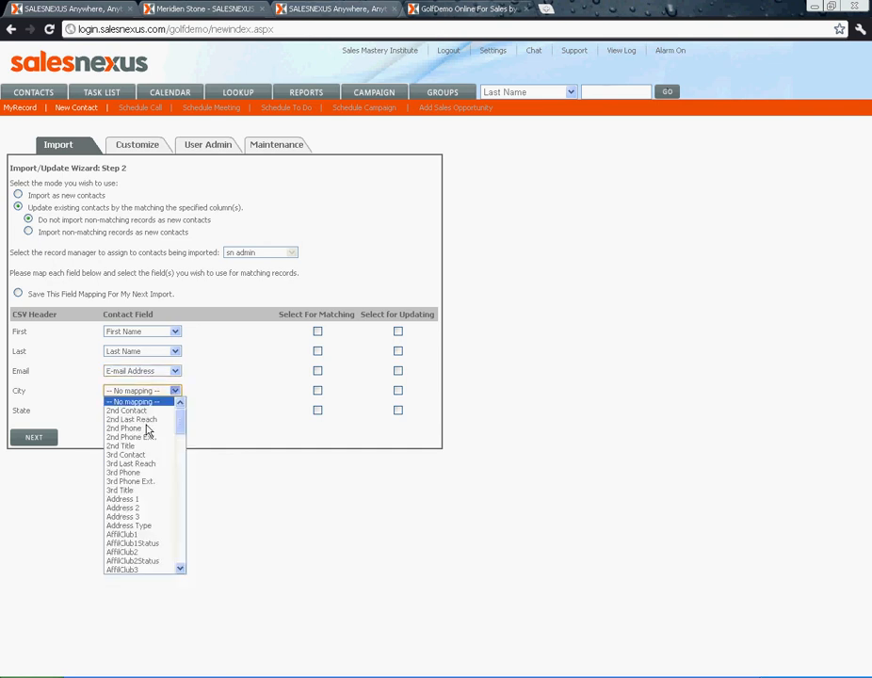
scroll(down, 3)
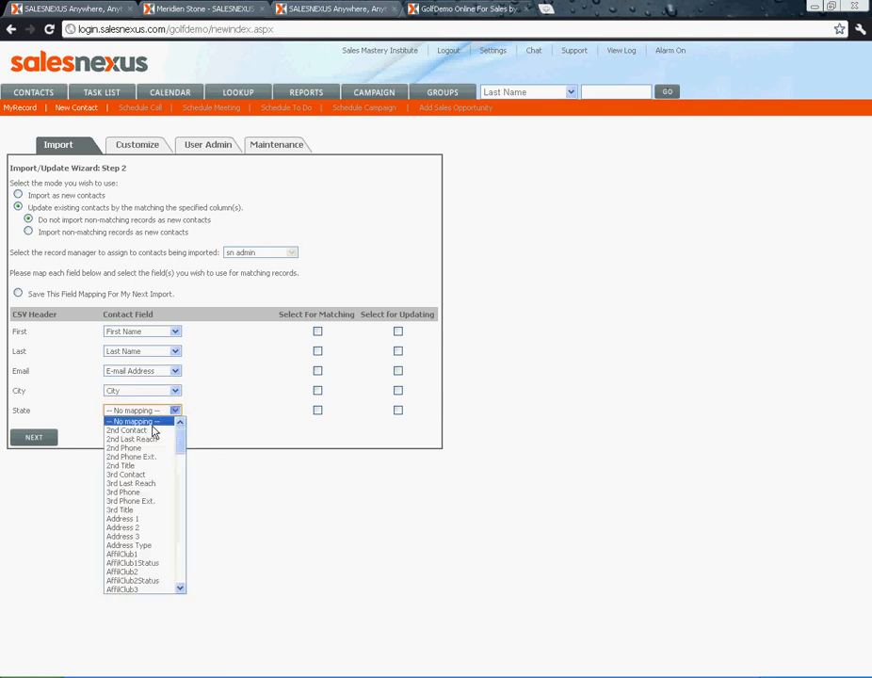
scroll(down, 3)
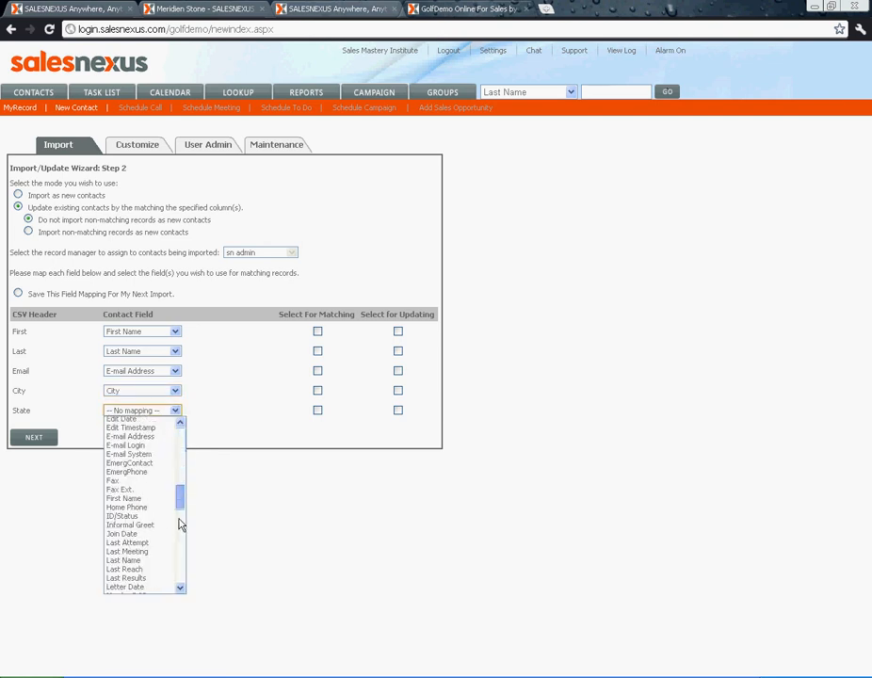
scroll(down, 3)
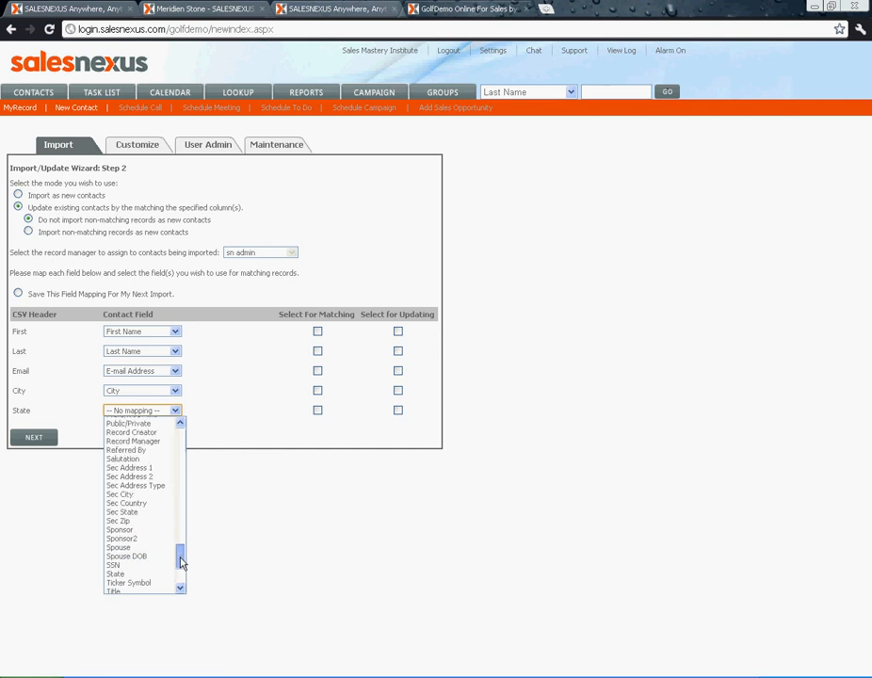
click(115, 574)
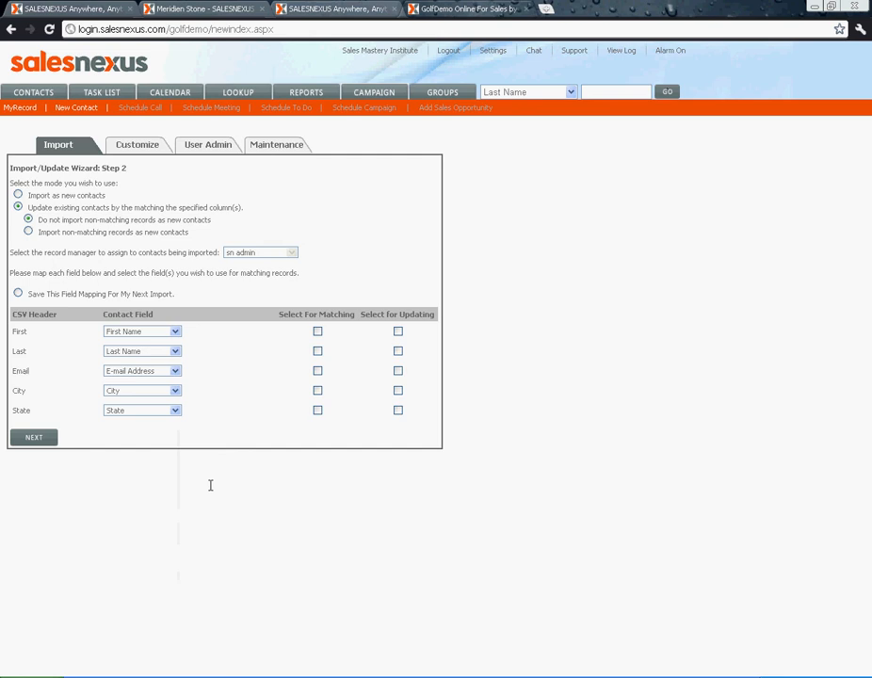
mouse_move(290, 398)
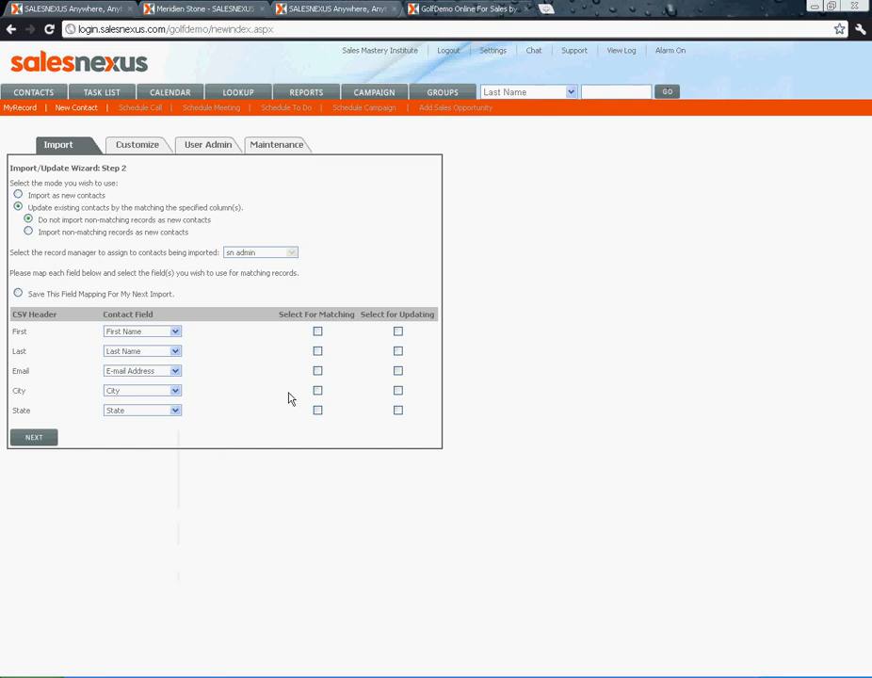
Mark City for updating and Email for matching, then submit the mapping.
click(398, 390)
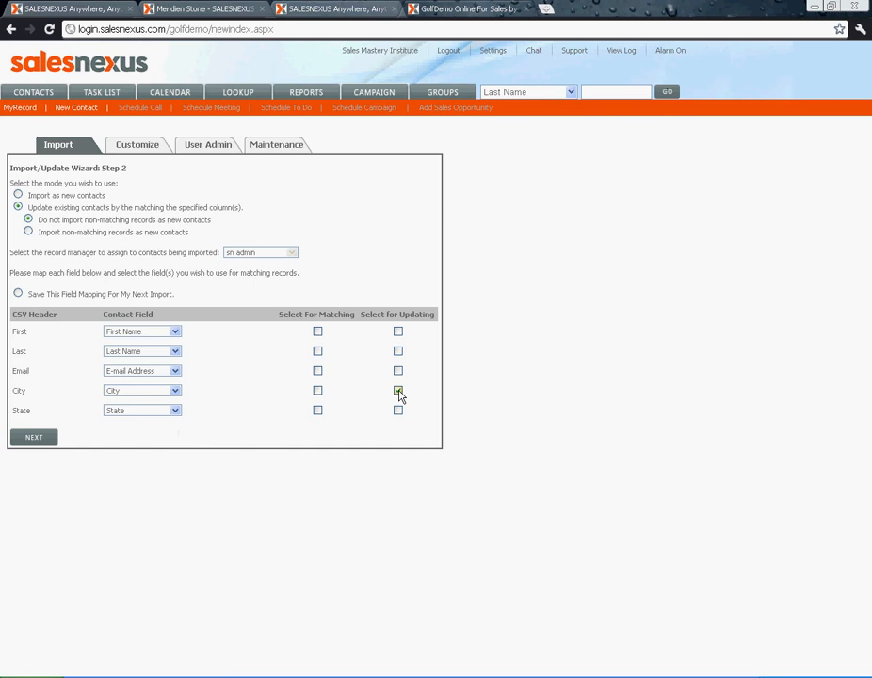
click(398, 390)
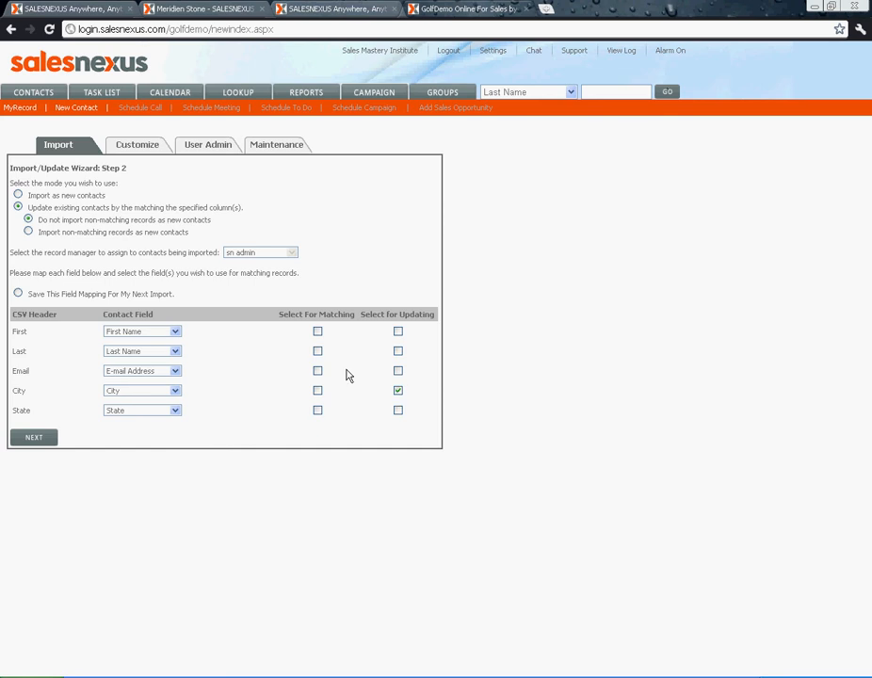
click(318, 371)
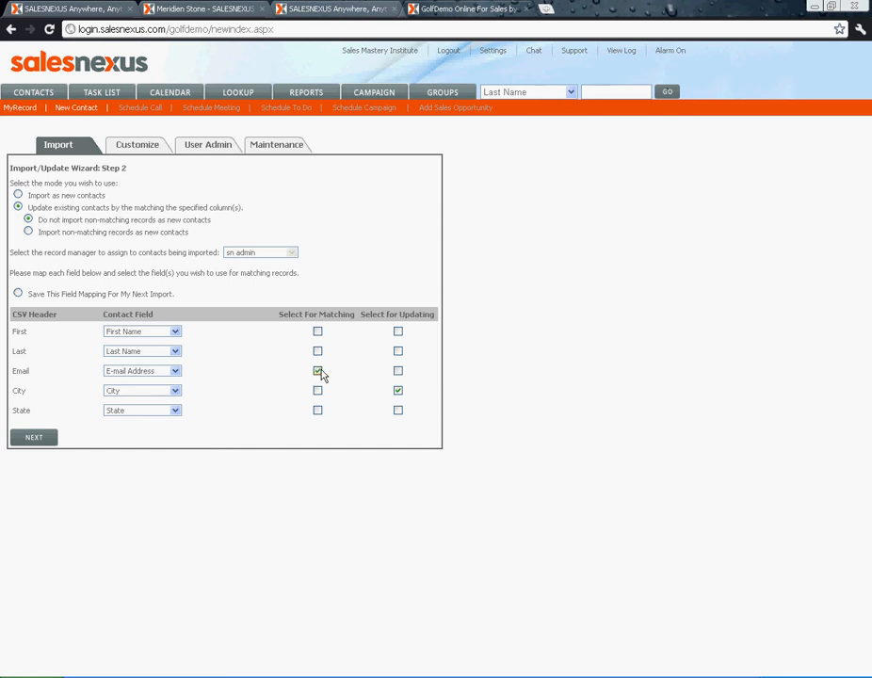
click(318, 370)
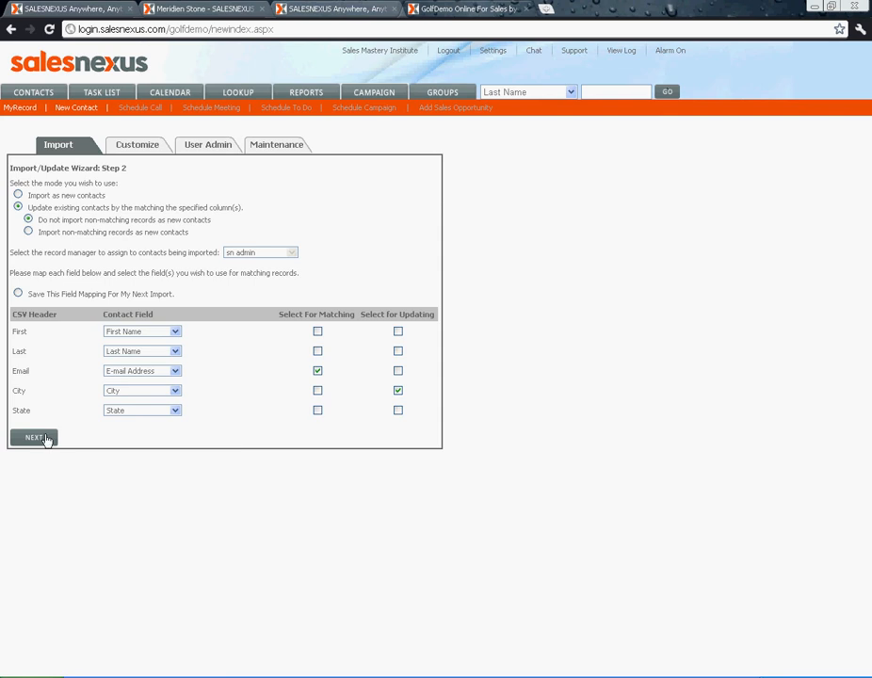
click(35, 437)
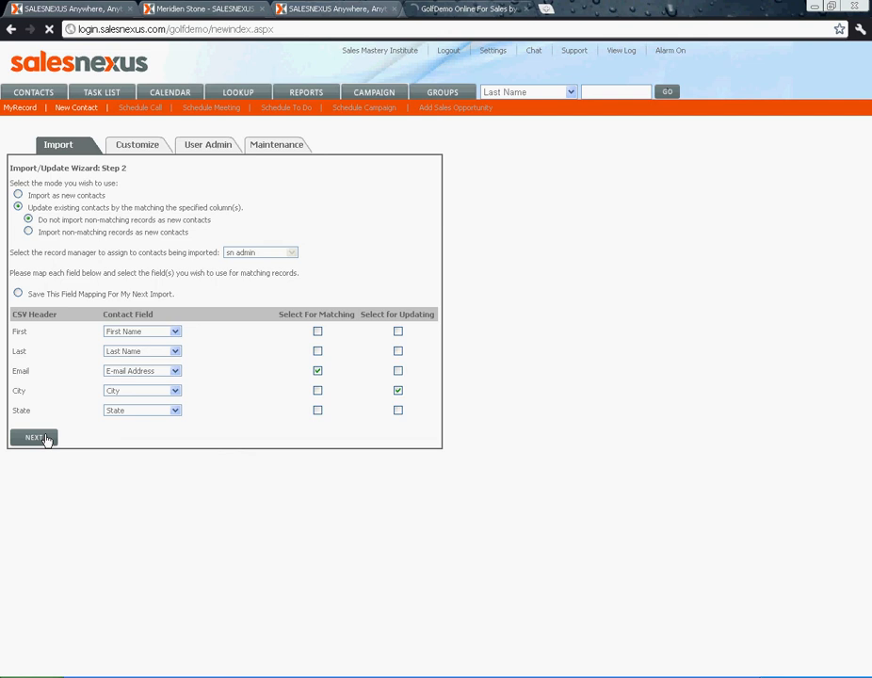
Complete Step 3 of the wizard, reporting 3 contacts updated.
click(34, 437)
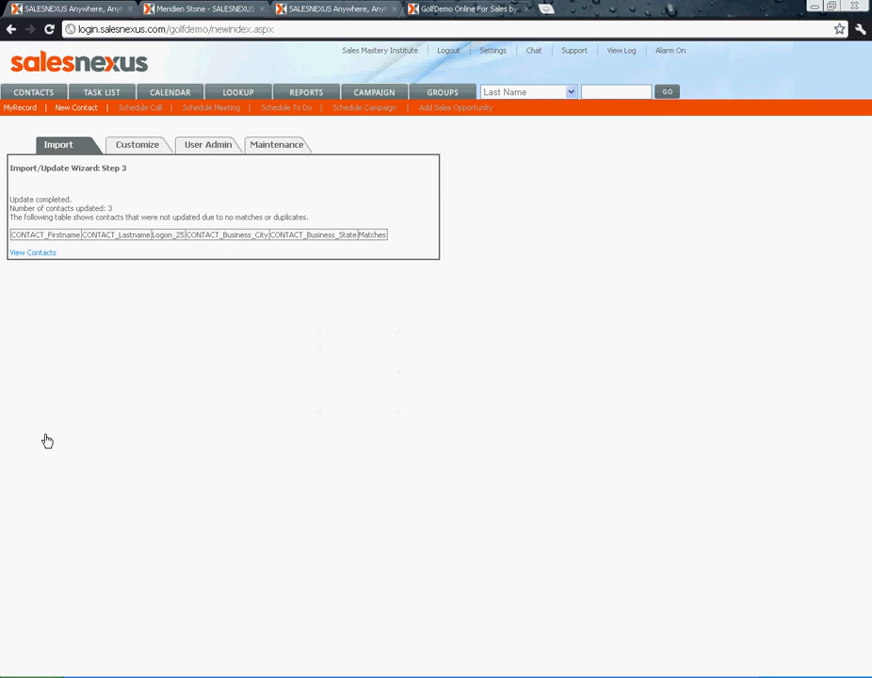
mouse_move(98, 368)
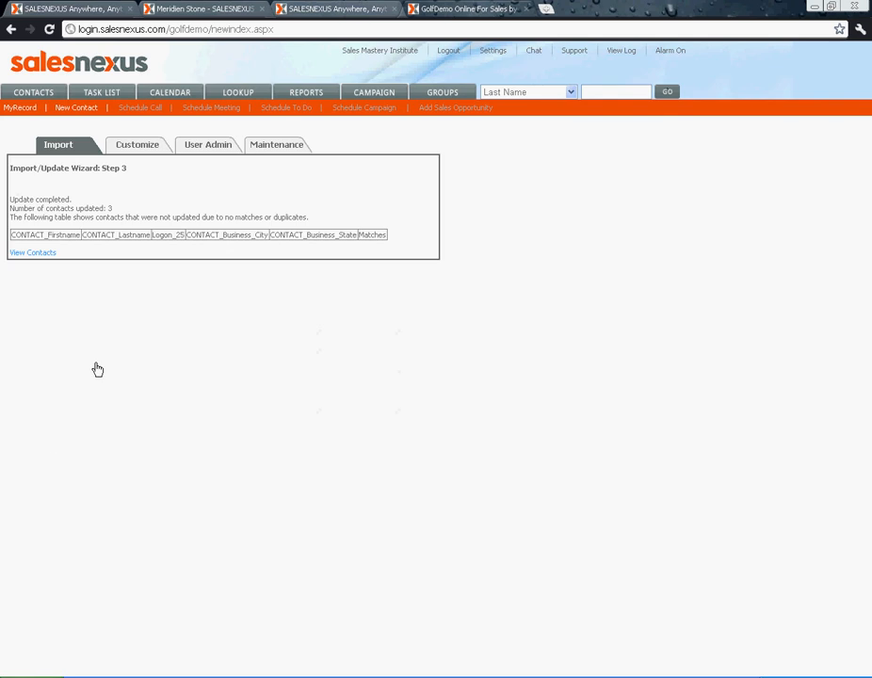